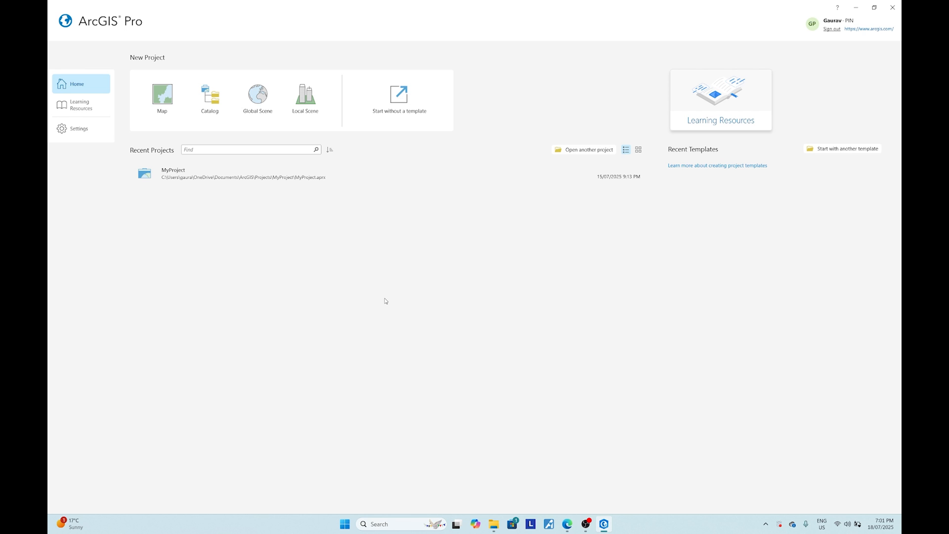
mouse_move(223, 311)
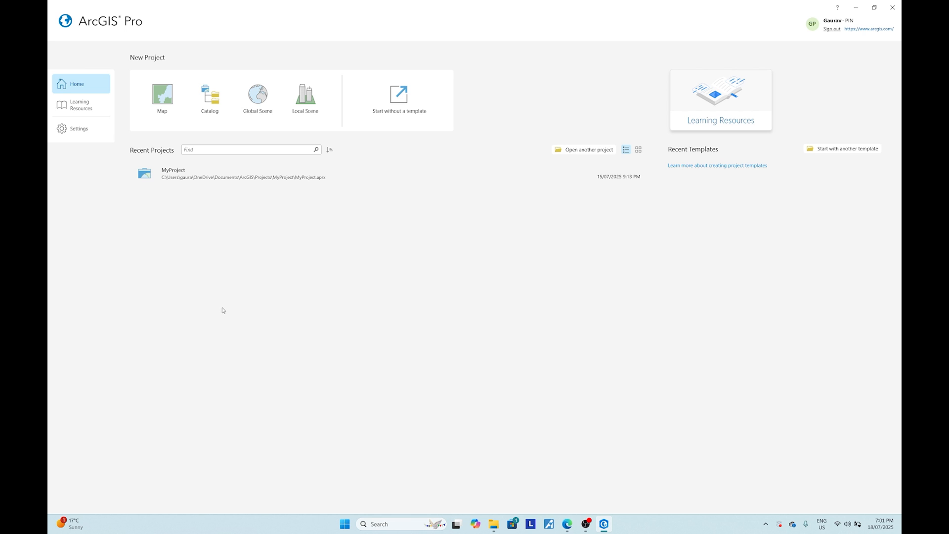
mouse_move(184, 274)
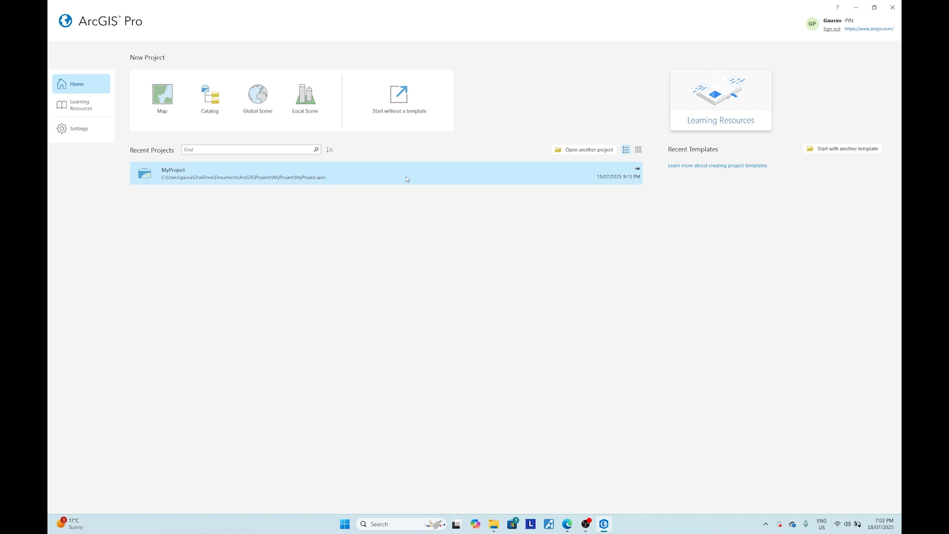
Create a new Map project with the default name MyProject1 and location.
left_click(161, 97)
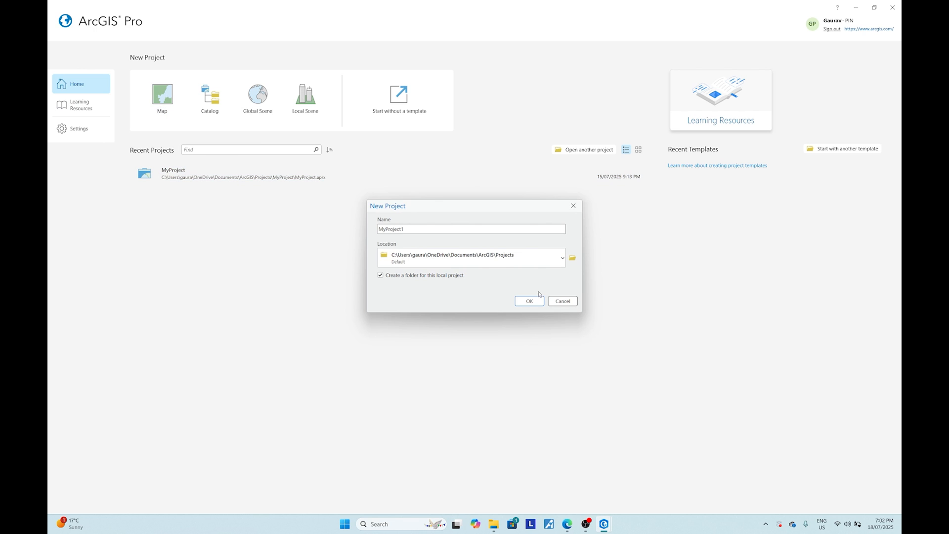
left_click(528, 300)
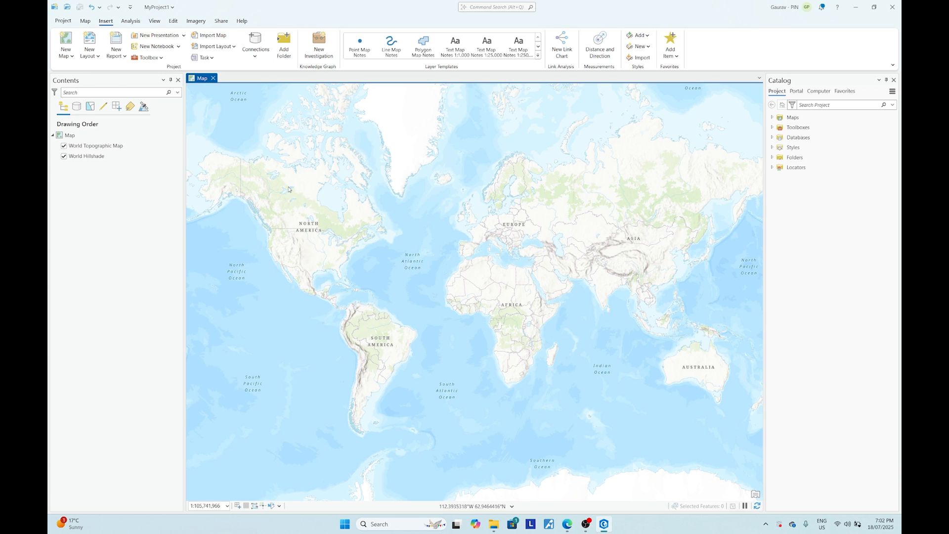
mouse_move(115, 43)
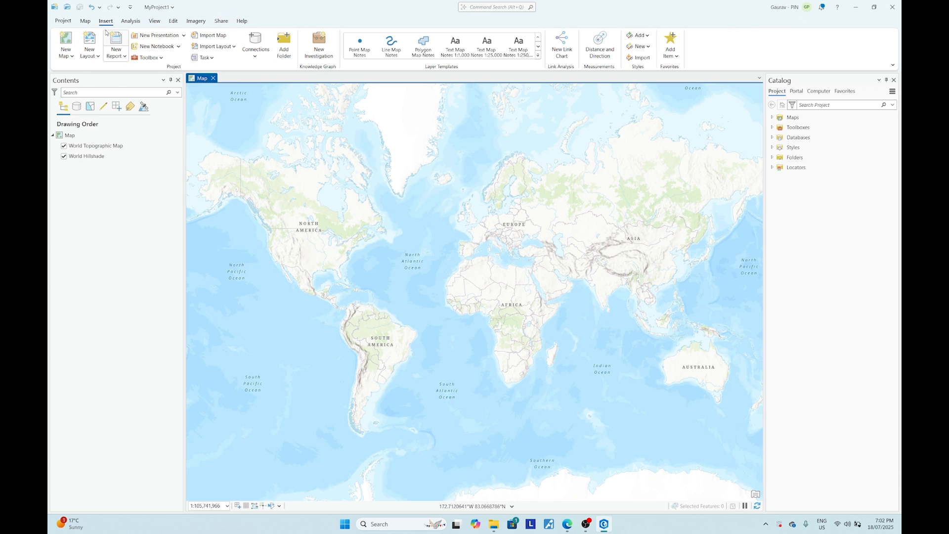
left_click(85, 21)
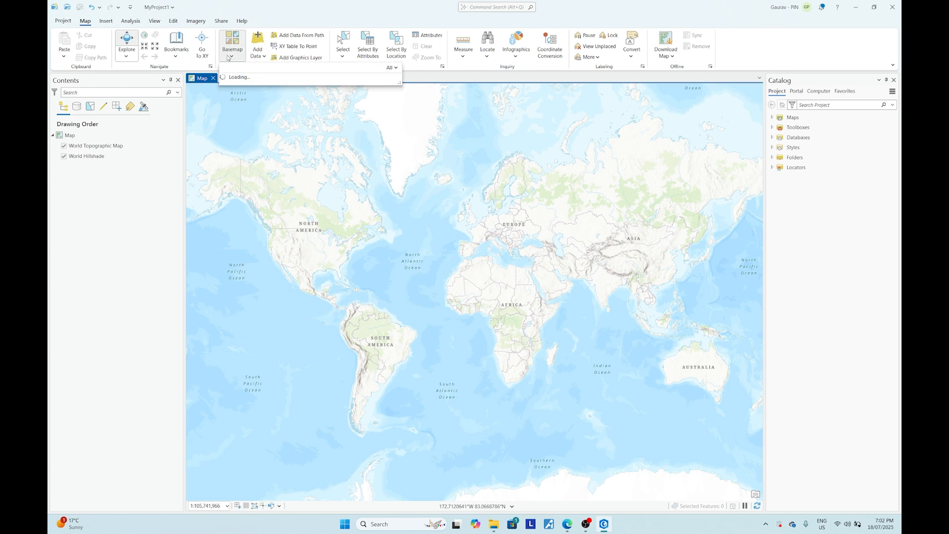
left_click(231, 45)
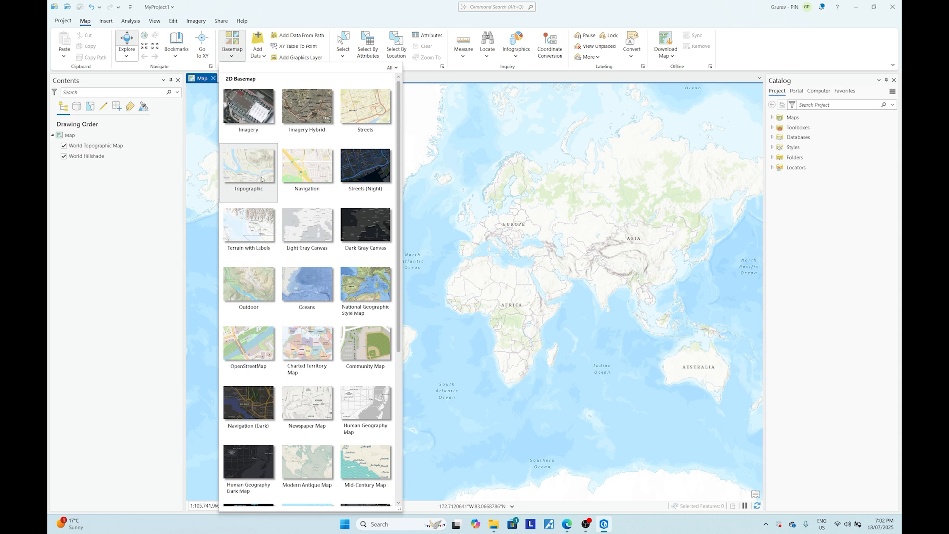
scroll("down", 3)
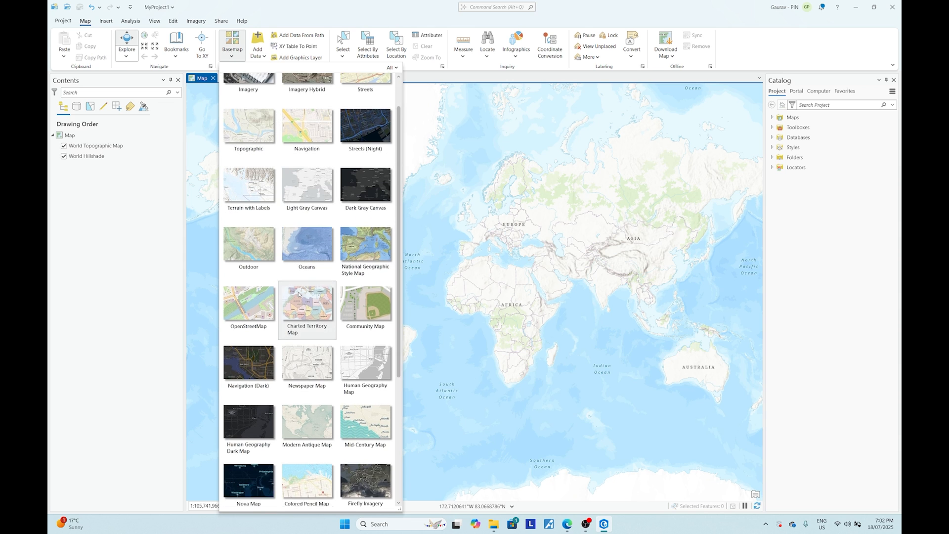
scroll("down", 3)
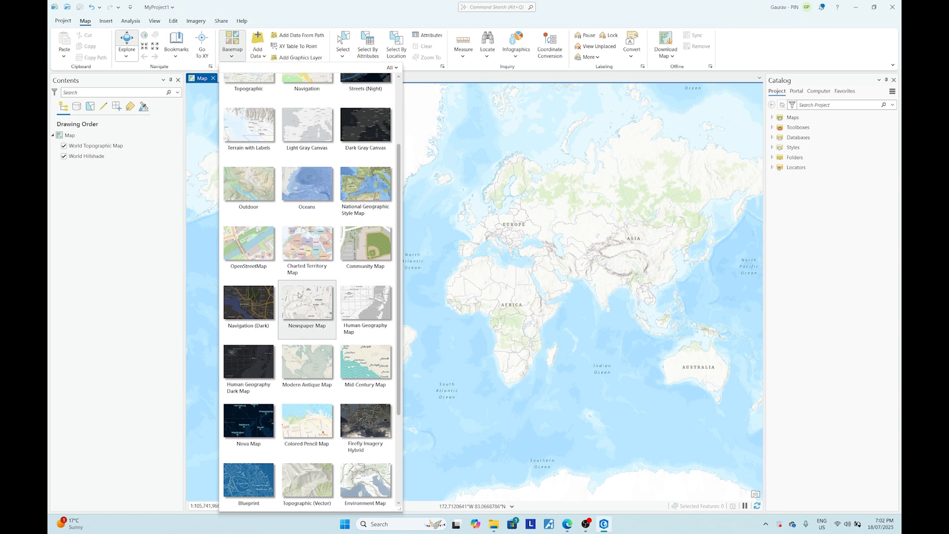
scroll("down", 3)
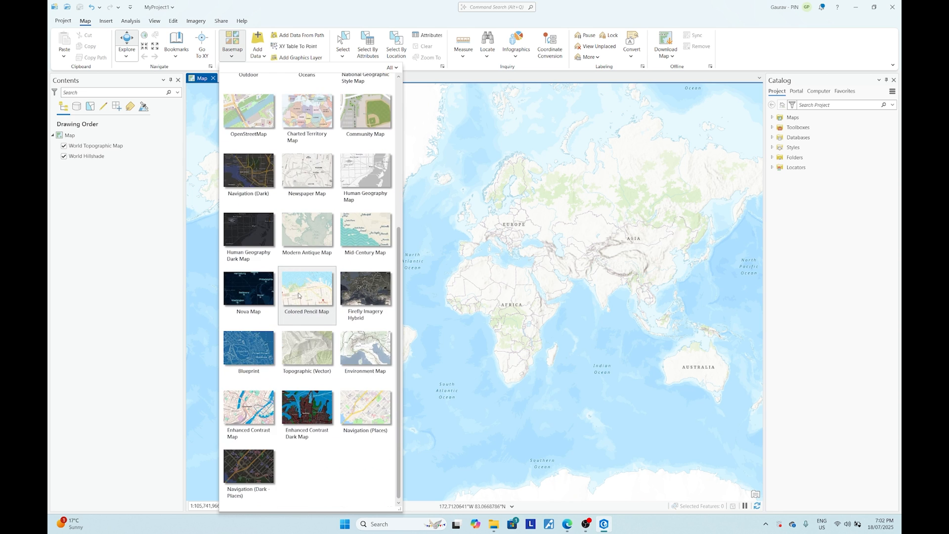
scroll("up", 3)
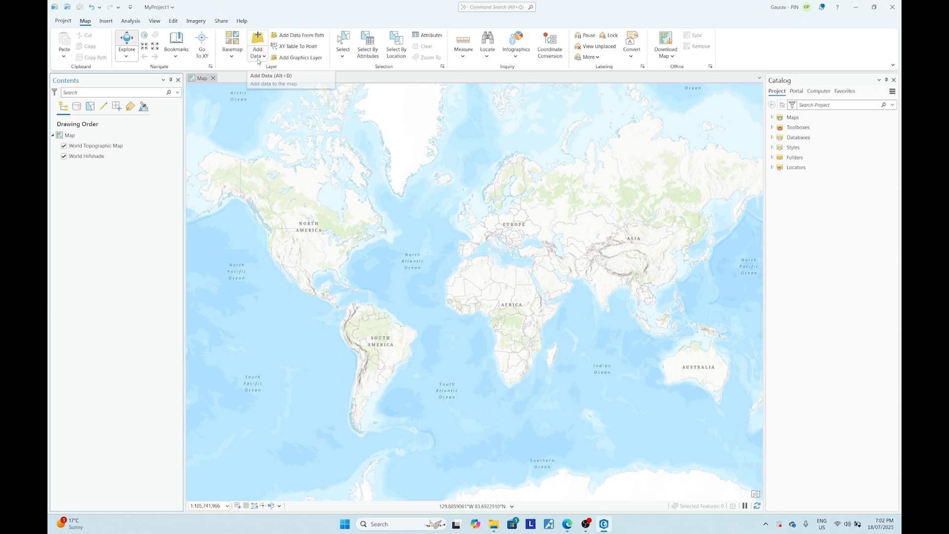
Bring up the Add Data From Path dialog from the Map ribbon.
left_click(257, 46)
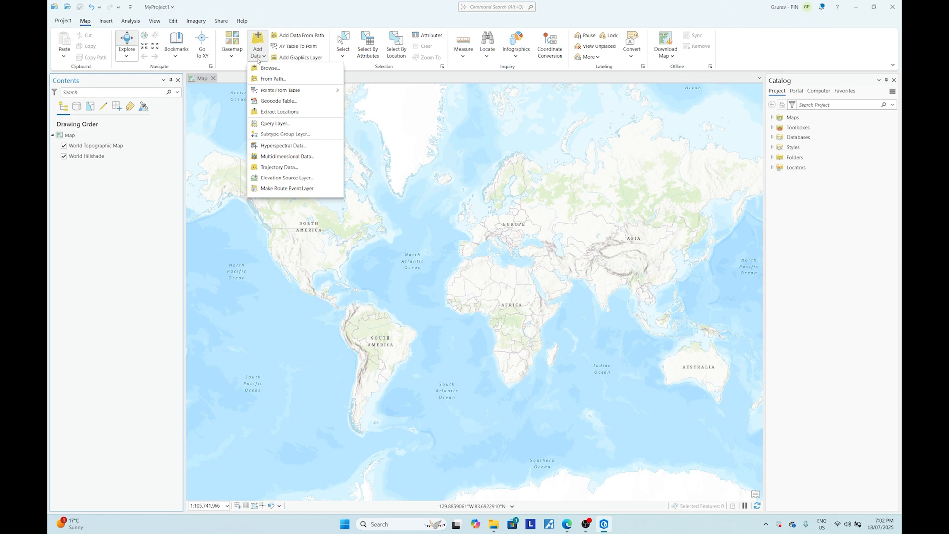
mouse_move(273, 80)
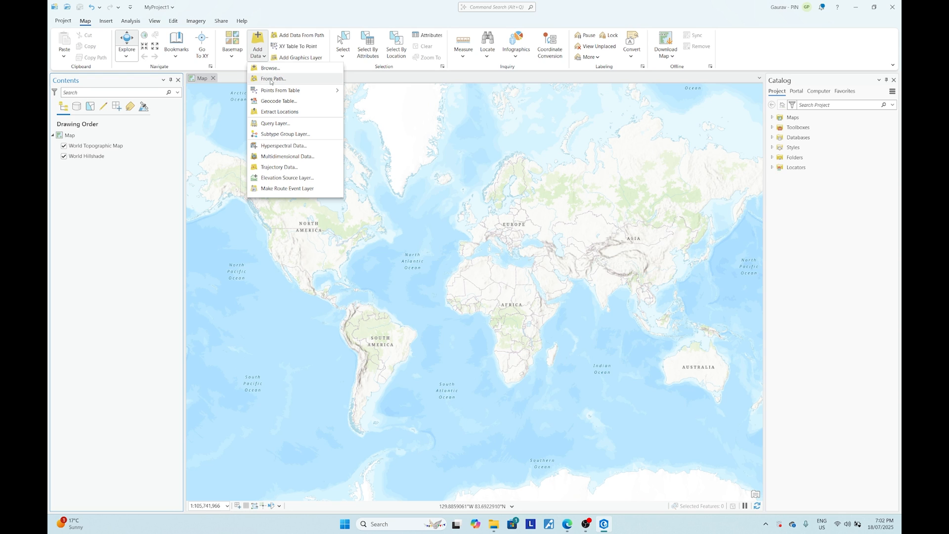
mouse_move(274, 82)
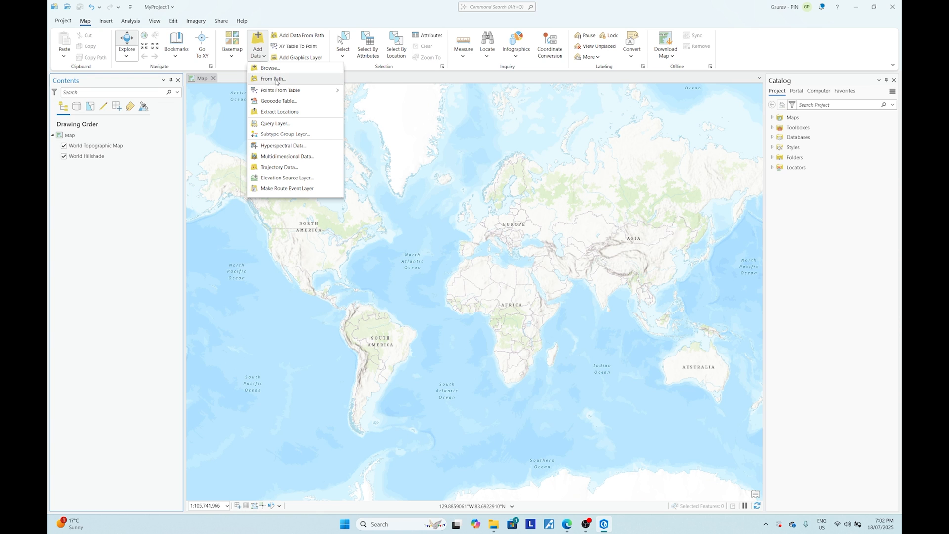
left_click(273, 79)
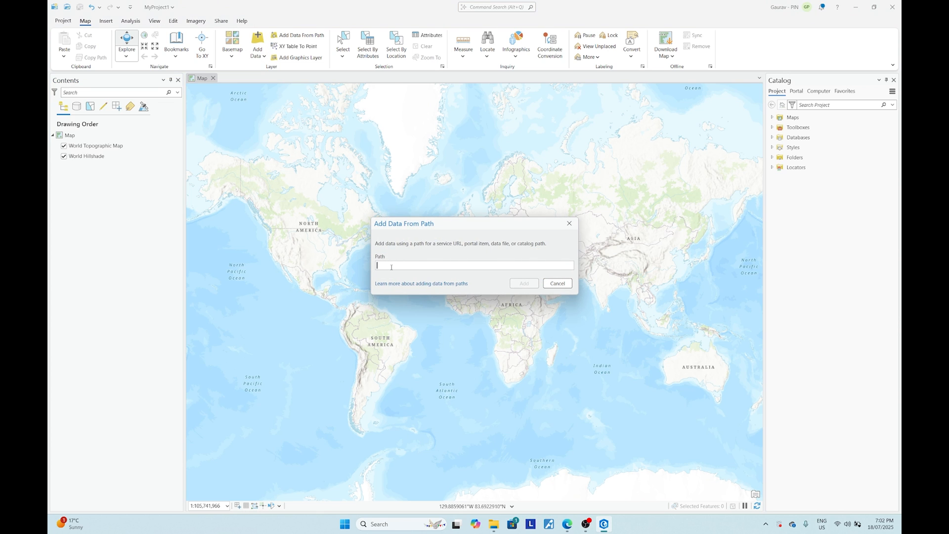
mouse_move(566, 524)
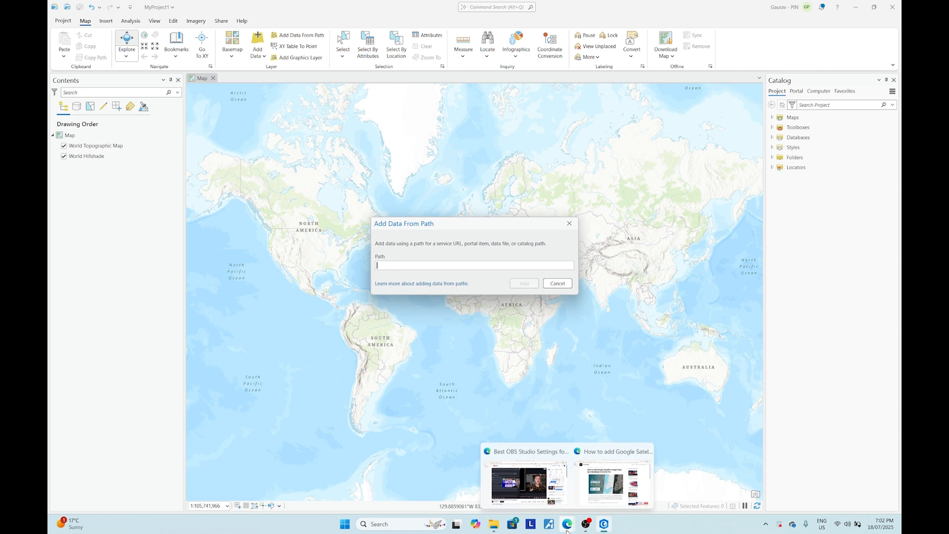
Switch to the Edge tutorial page and scroll to the Google tile URL list.
left_click(614, 482)
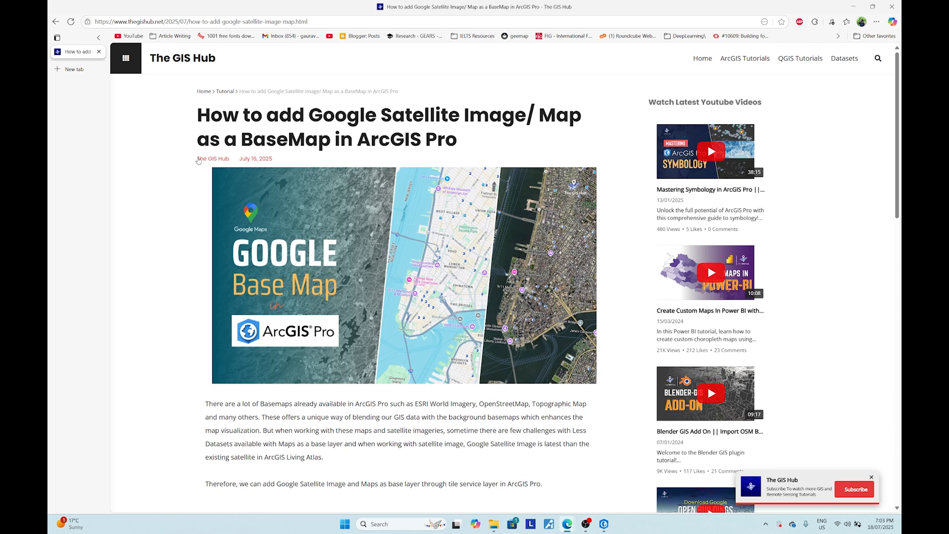
mouse_move(219, 168)
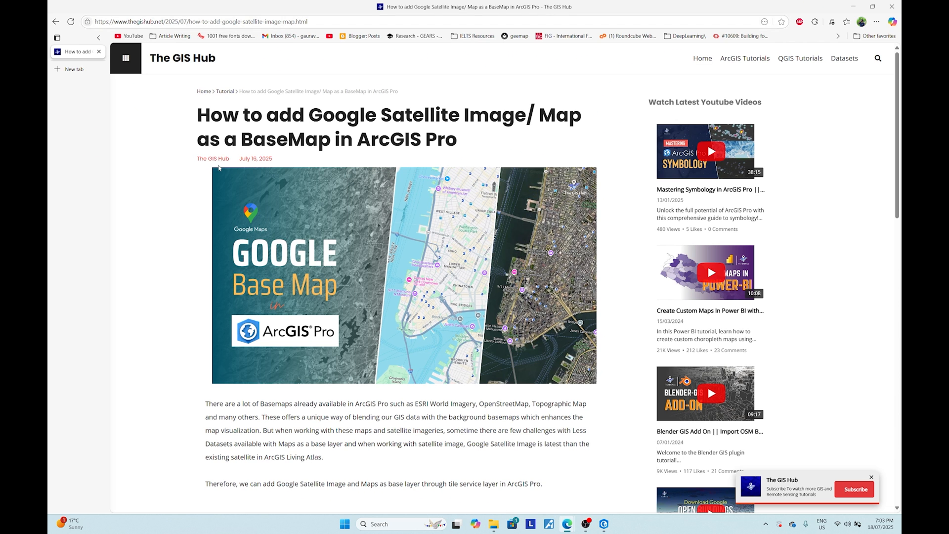
mouse_move(199, 131)
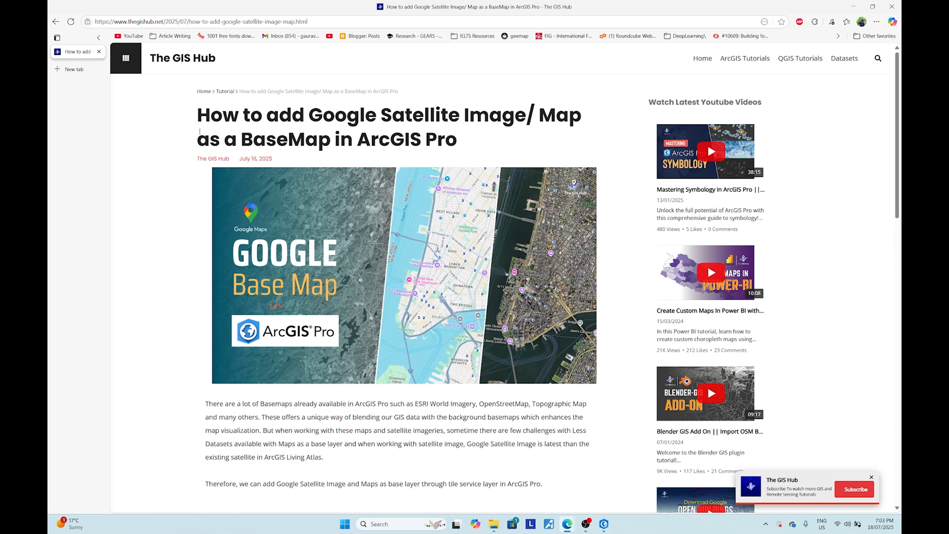
scroll("down", 3)
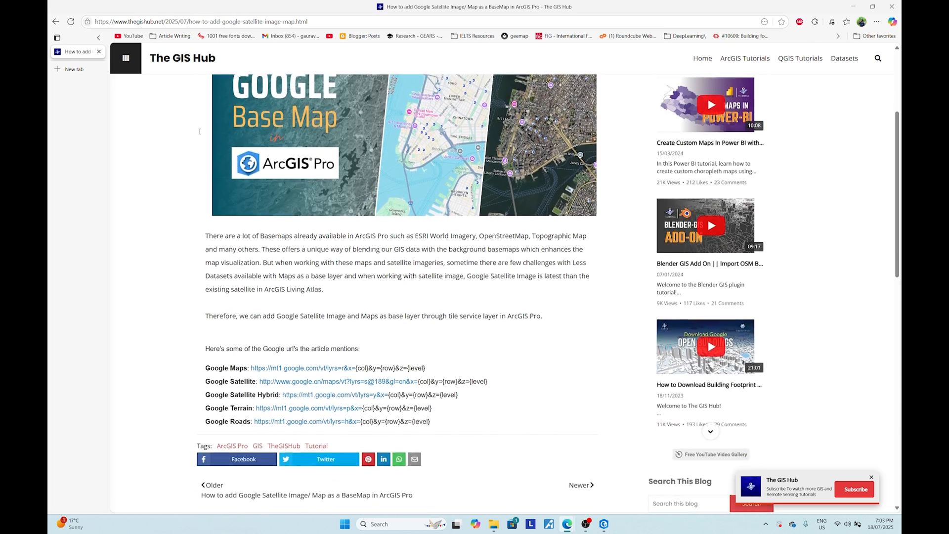
scroll("down", 3)
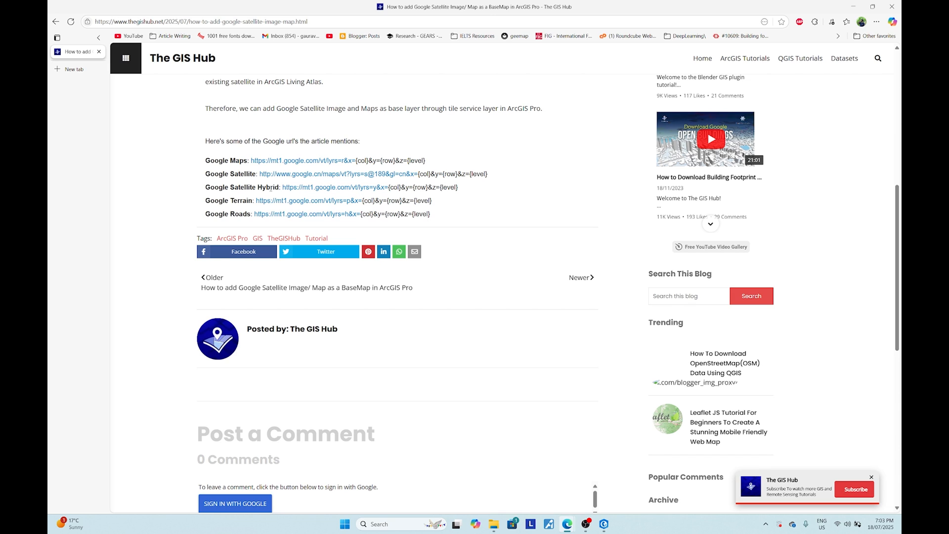
mouse_move(238, 169)
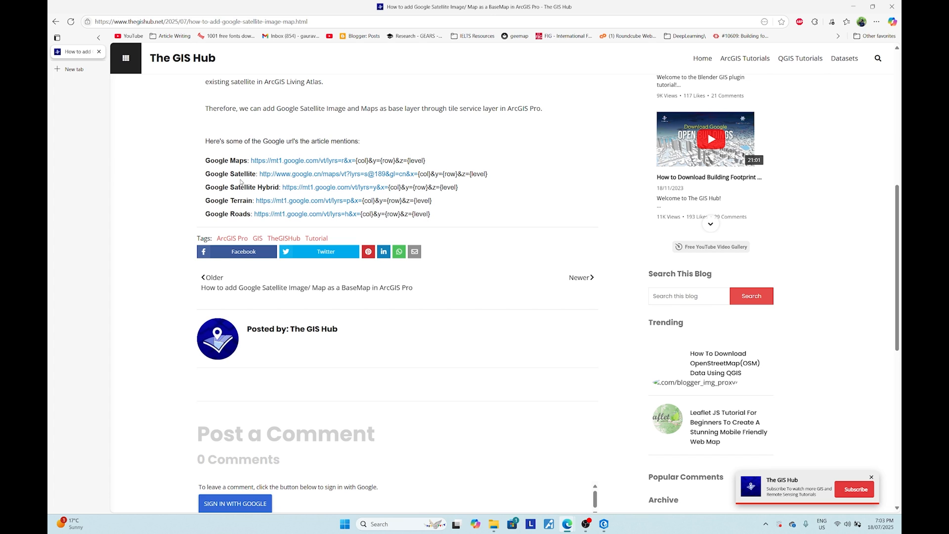
mouse_move(490, 177)
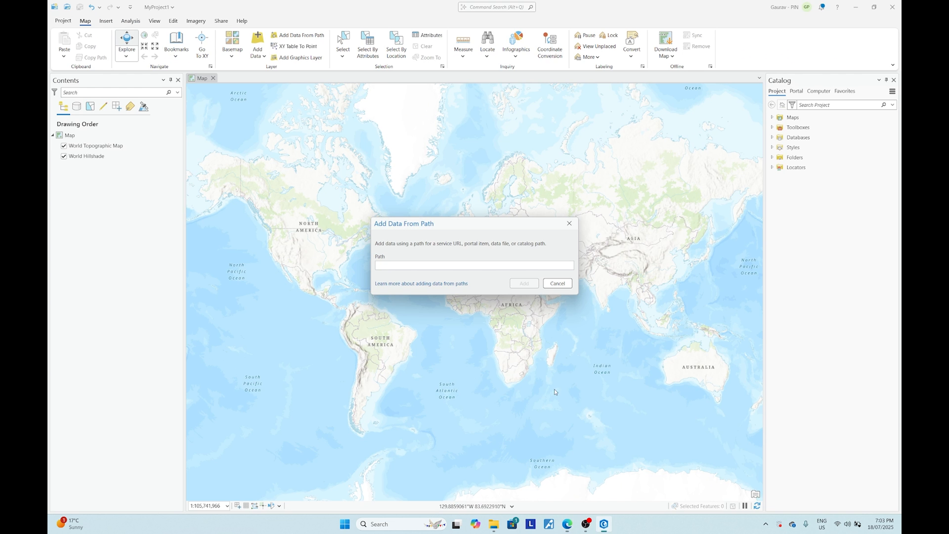
Add the Google Satellite tile URL as an Automatic service layer and select the old basemaps.
type("http://www.google.cn/maps/vt?lyrs=s@189&gl=cn&x={col}&y={row}&z={level}")
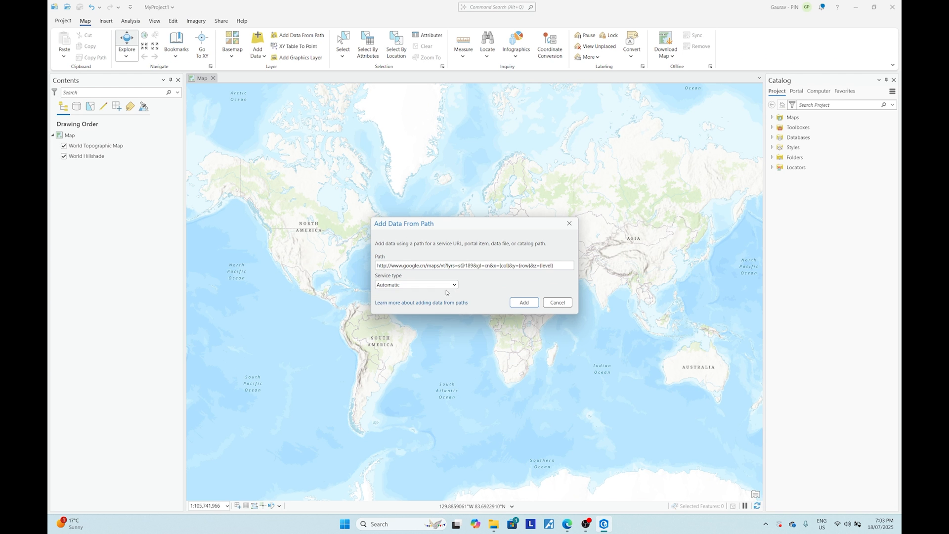
left_click(416, 285)
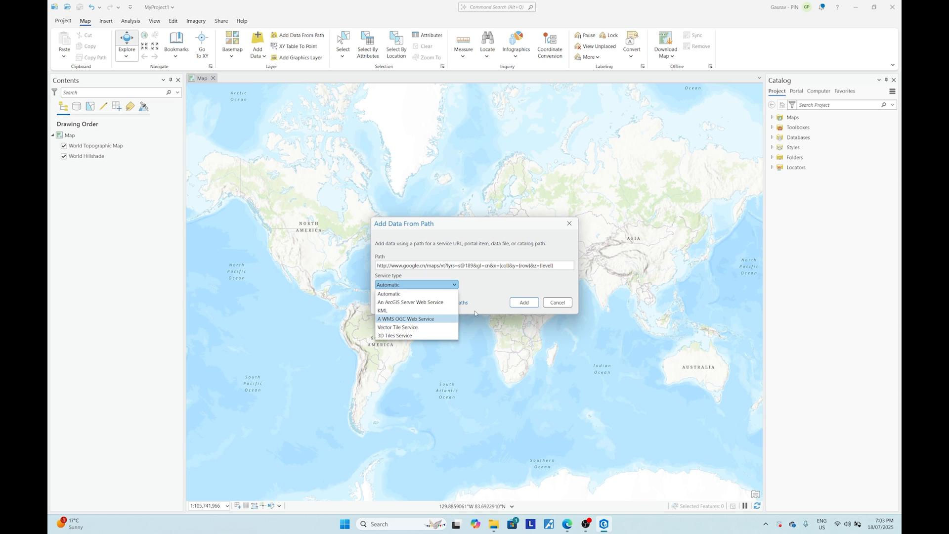
mouse_move(413, 287)
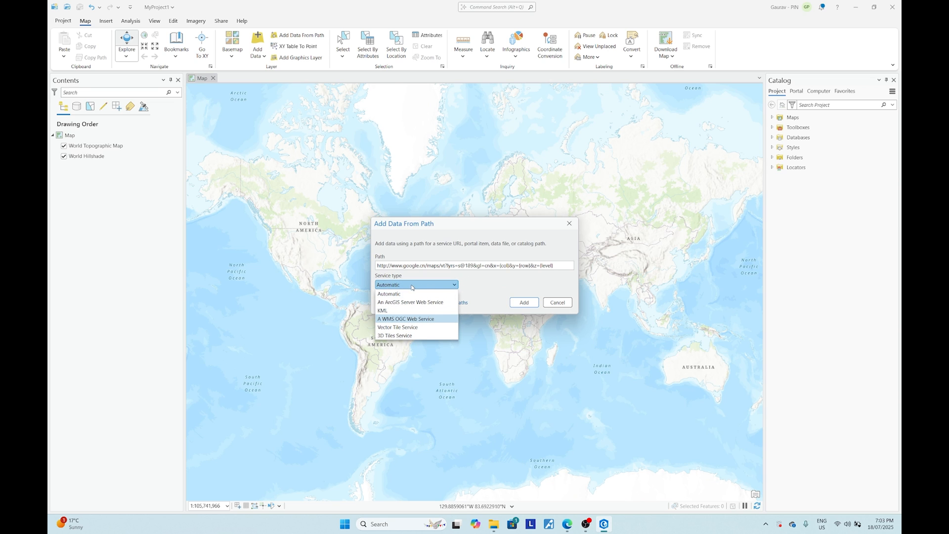
left_click(523, 303)
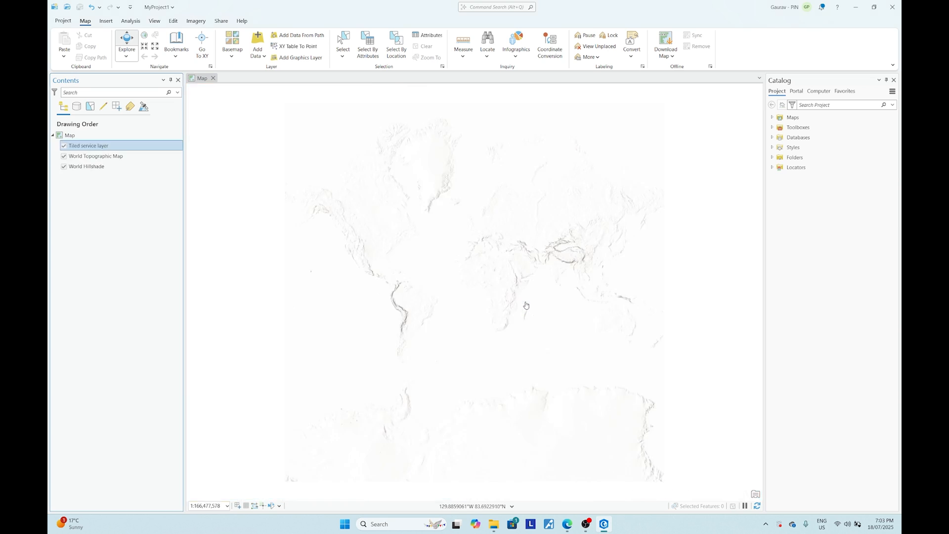
left_click(64, 157)
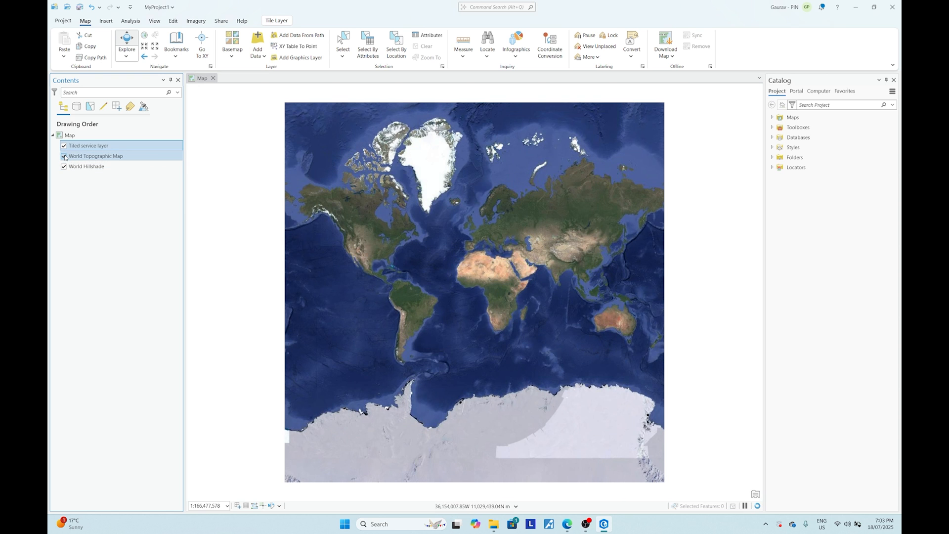
mouse_move(63, 156)
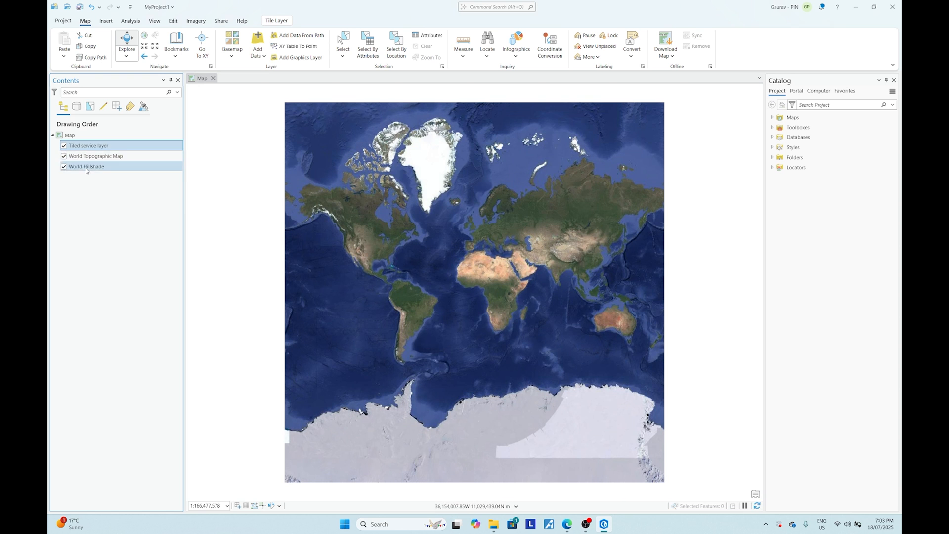
Remove the topographic and hillshade layers and rename the new layer 'Google Satellite'.
right_click(95, 157)
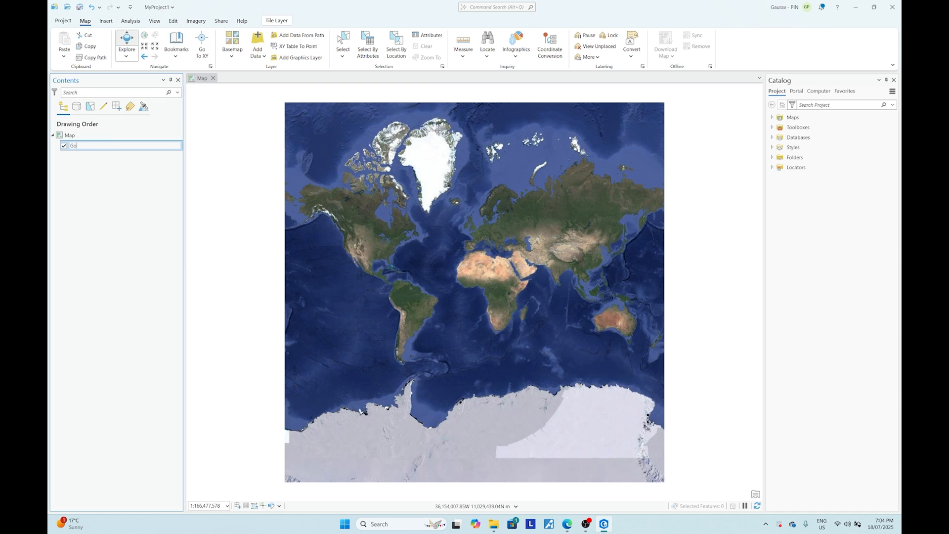
type("Google Satellite")
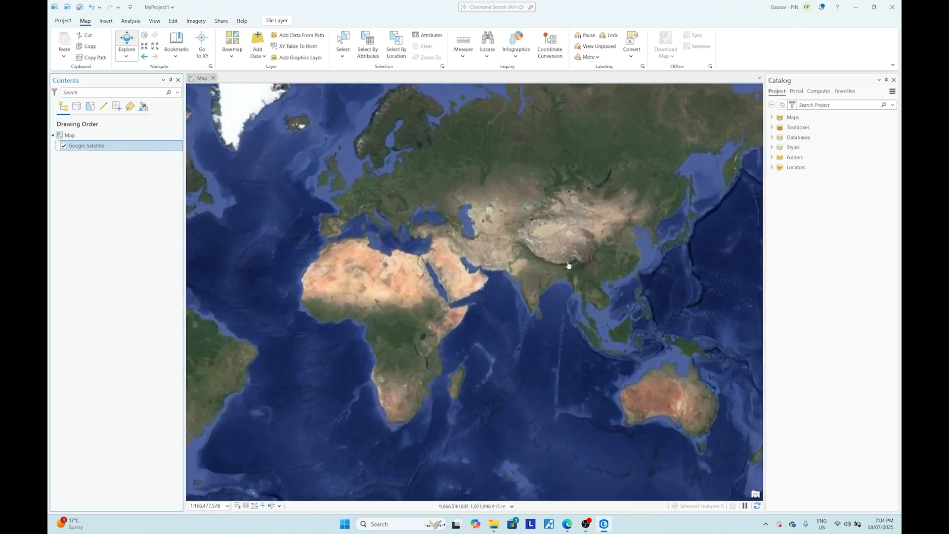
Zoom the satellite imagery in over Nepal until Kathmandu's streets and buildings show.
scroll("up", 3)
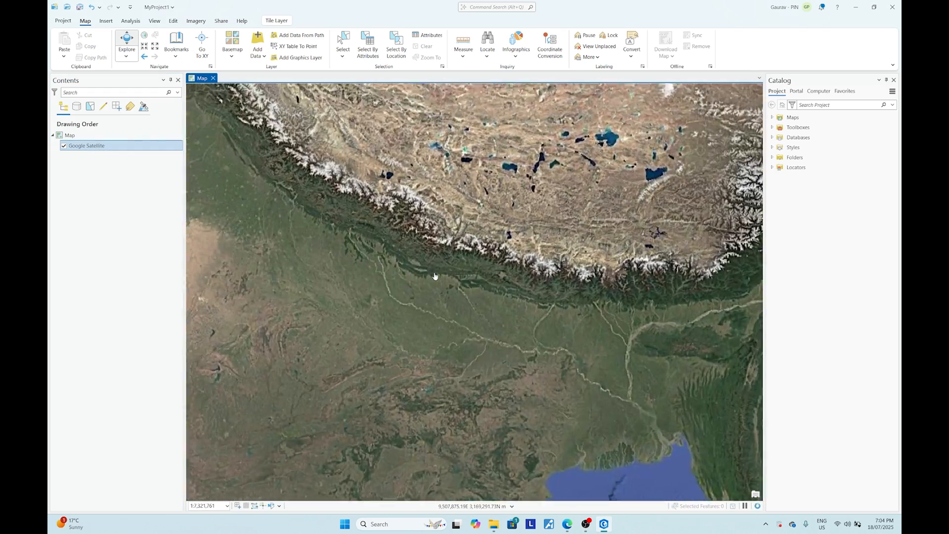
scroll("up", 3)
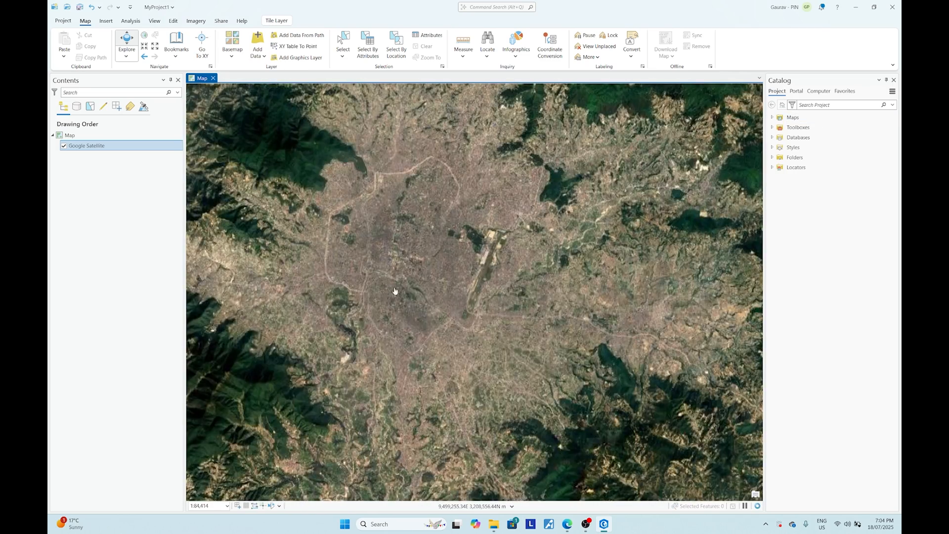
scroll("up", 3)
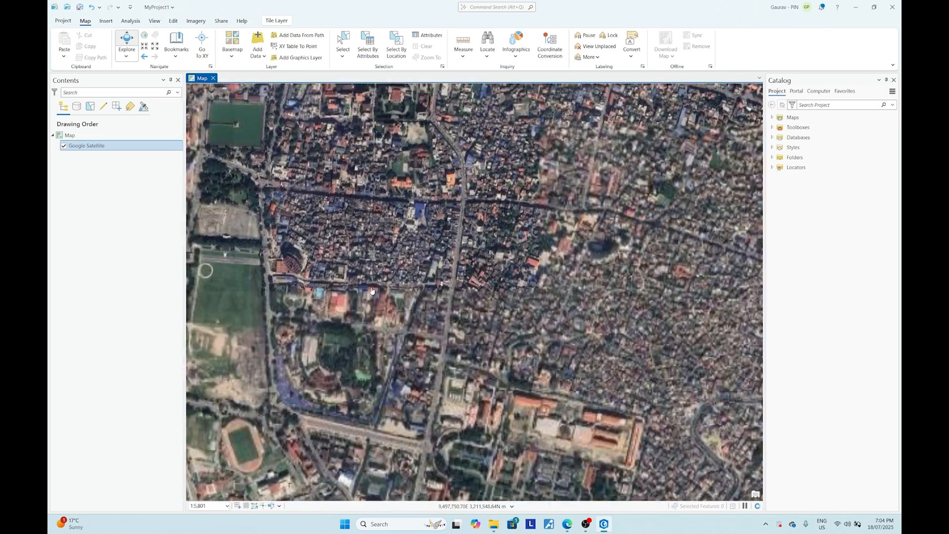
scroll("up", 3)
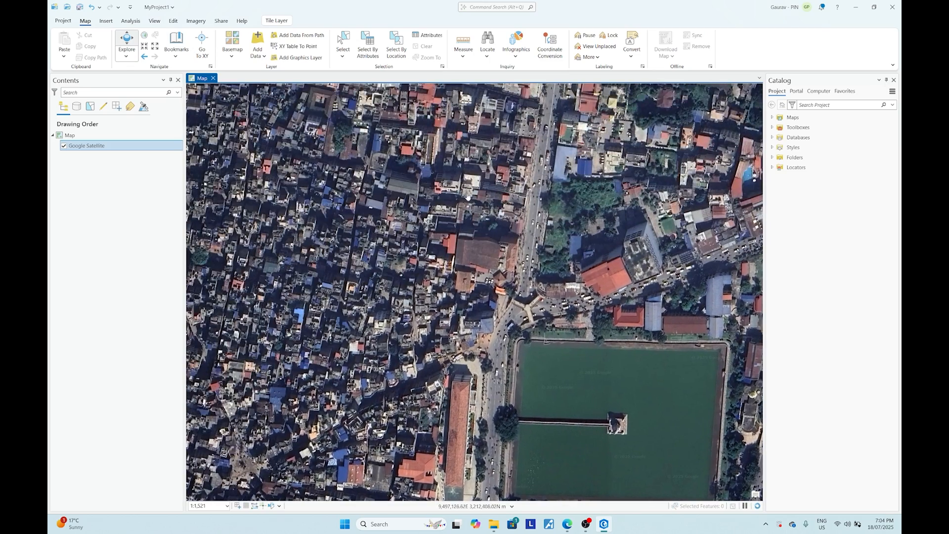
scroll("down", 3)
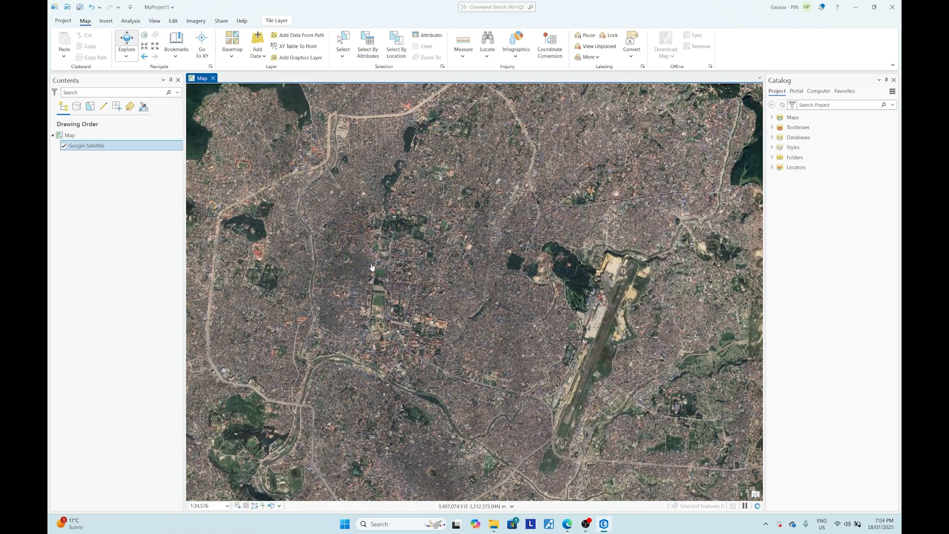
mouse_move(360, 269)
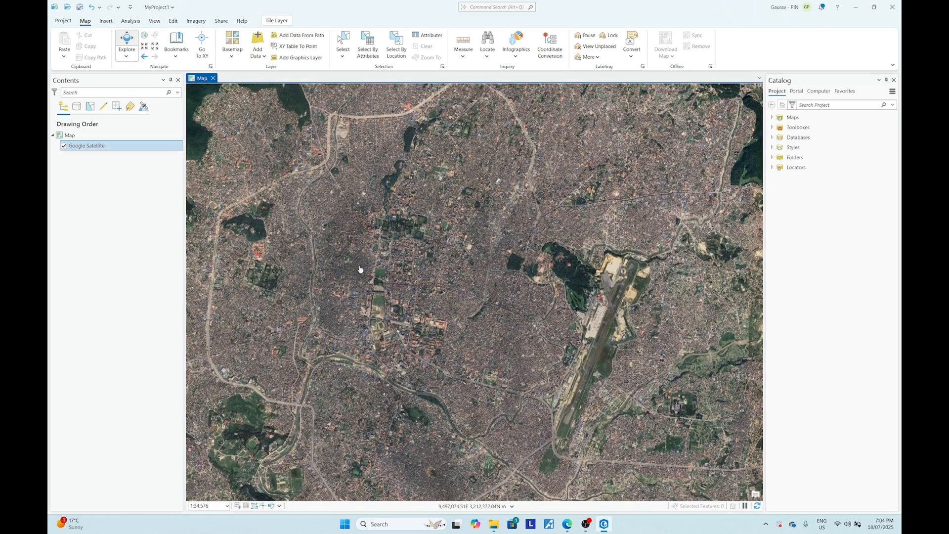
scroll("up", 3)
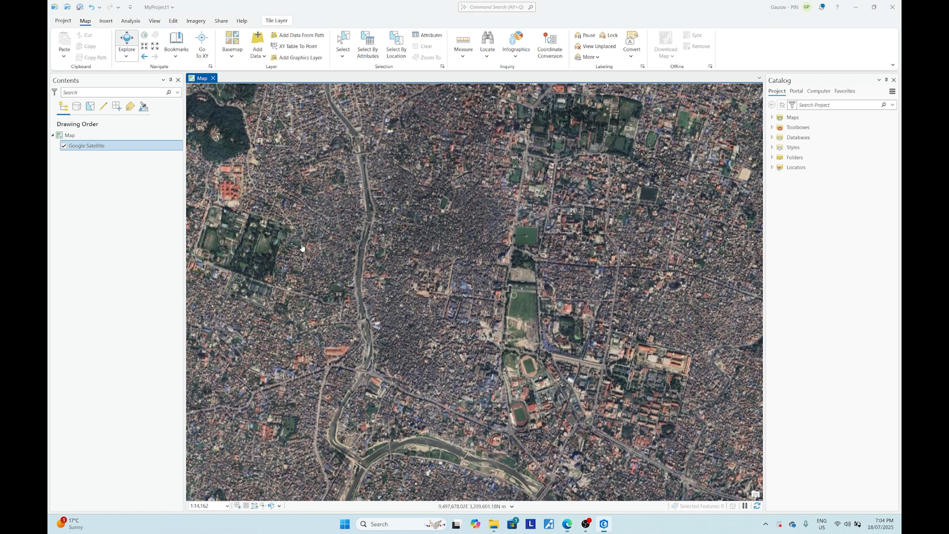
Add the Google Maps tile URL as a second service layer and zoom around Kathmandu.
left_click(257, 43)
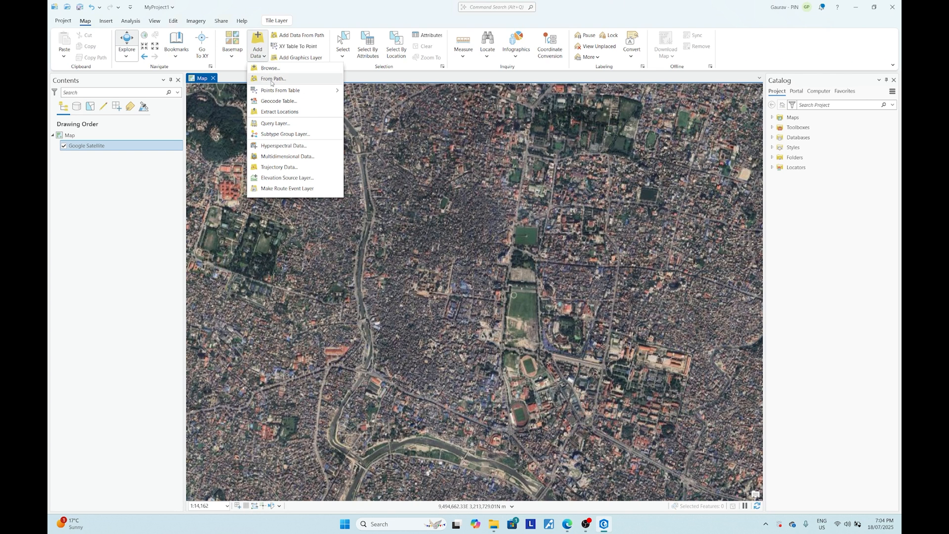
left_click(273, 79)
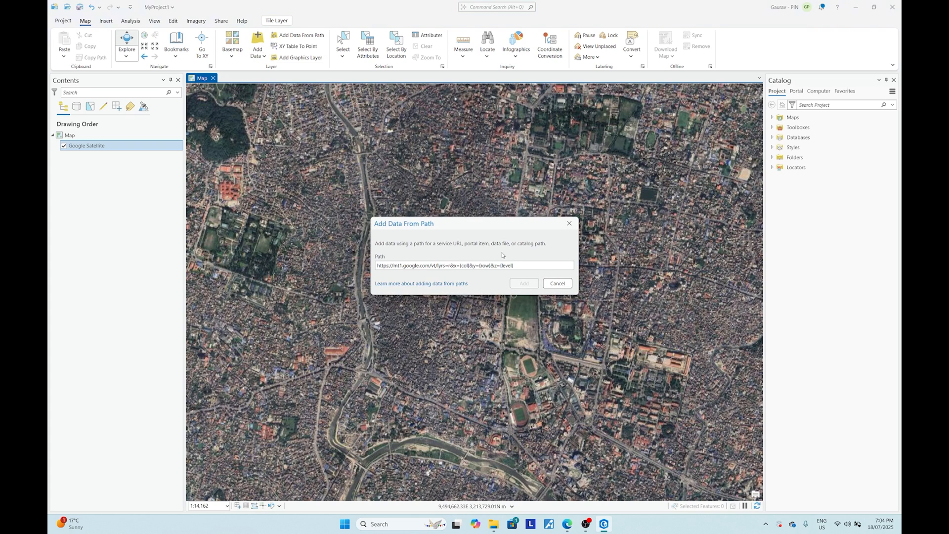
left_click(523, 283)
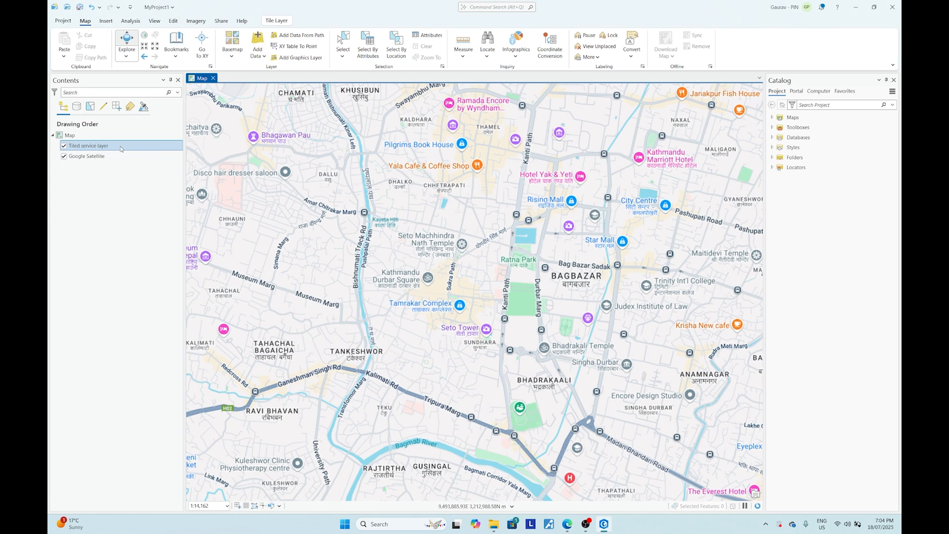
scroll("up", 3)
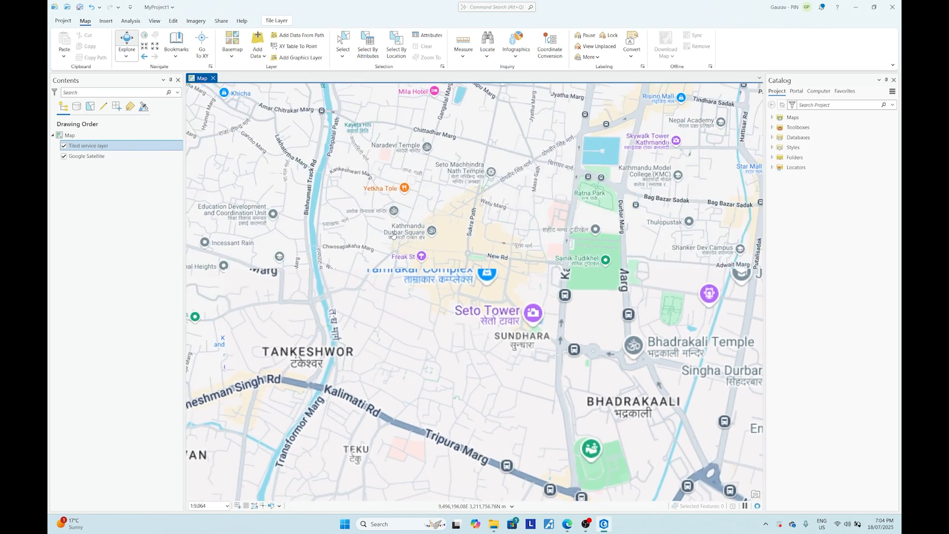
scroll("up", 3)
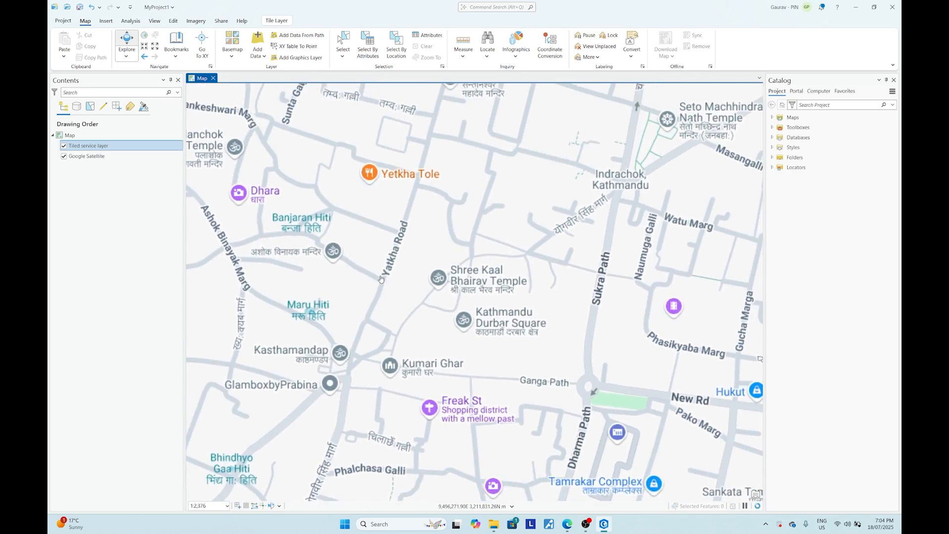
scroll("down", 3)
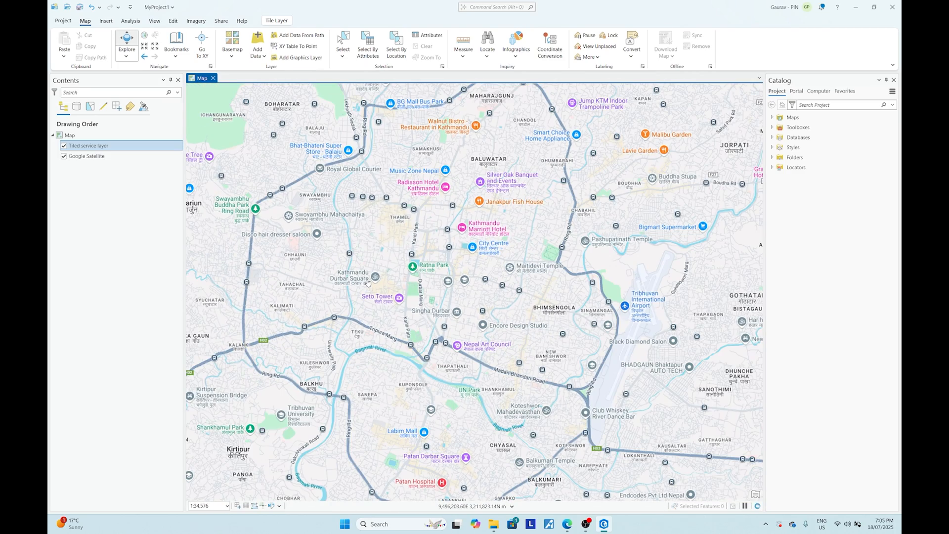